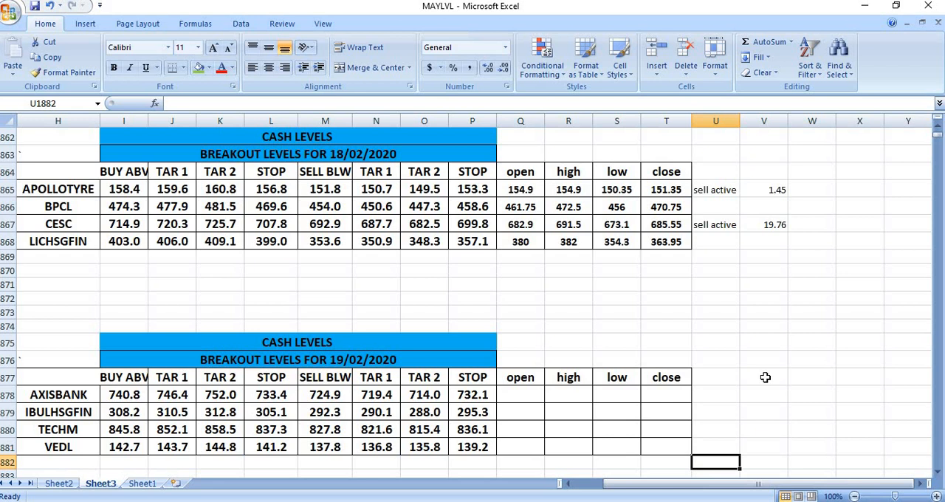
# Switch to Sheet2 showing BANKNIFTY and NIFTY performance for the 18/02/2020 call.
pyautogui.click(60, 483)
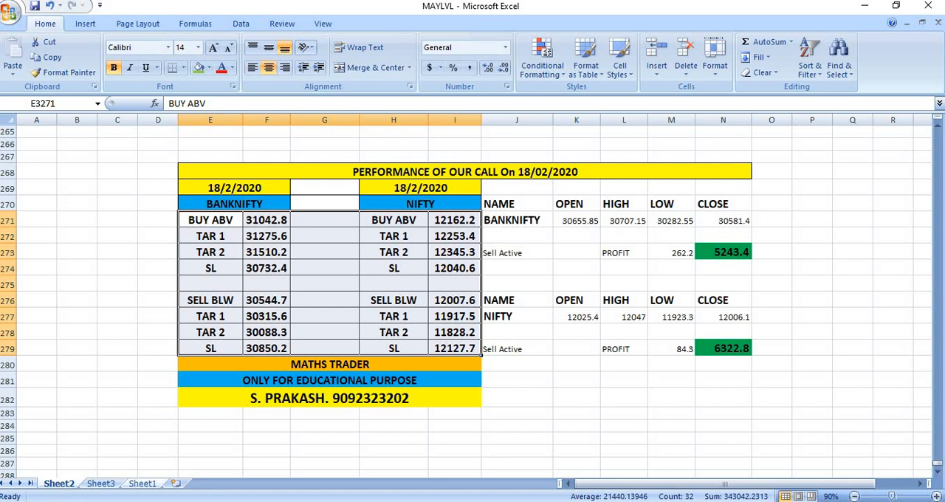
# Switch to Sheet1 showing BANKNIFTY and NIFTY buy, sell, target and stop levels for February 19, 2020.
pyautogui.click(141, 483)
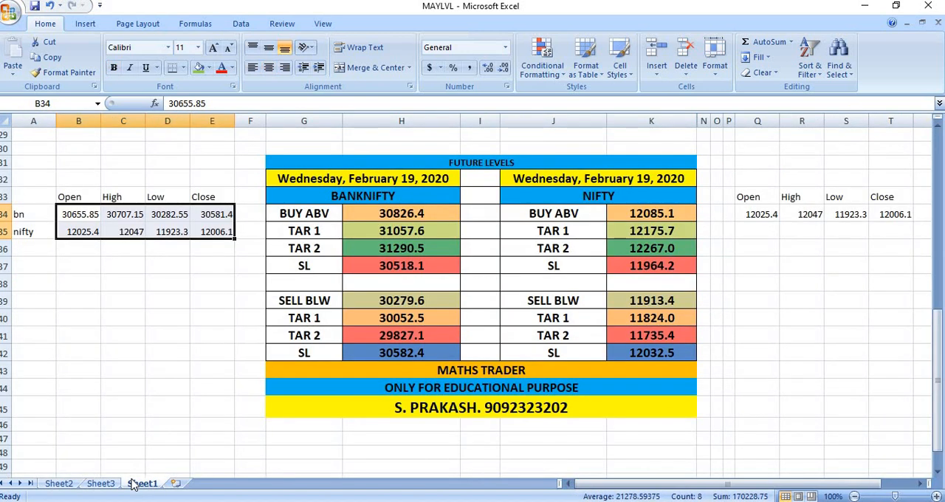